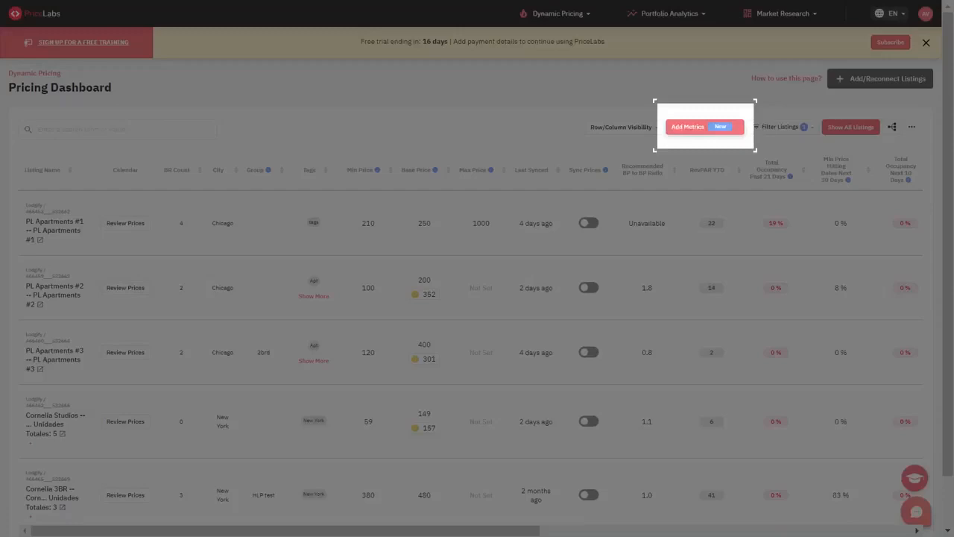
Open Add Metrics on the Pricing Dashboard to show the three listed metrics.
click(687, 126)
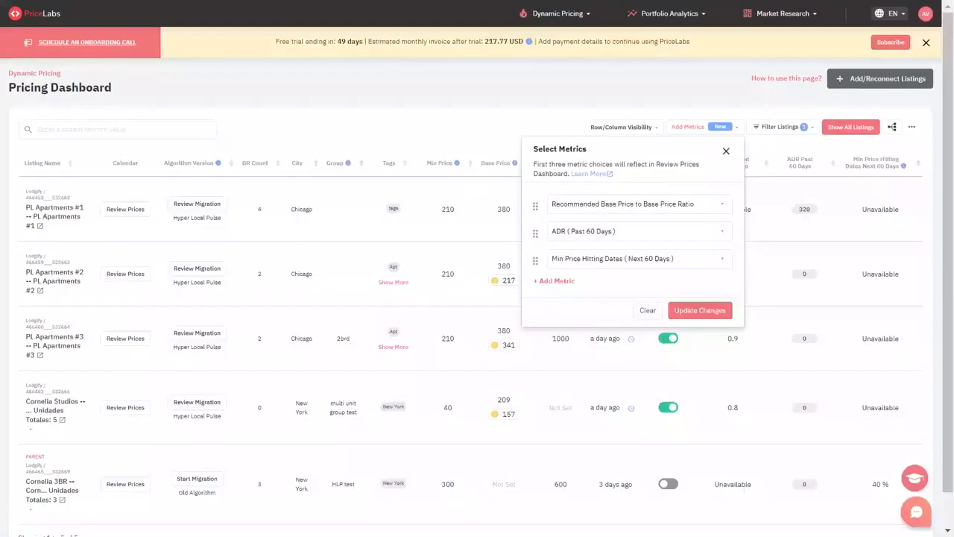
mouse_move(584, 293)
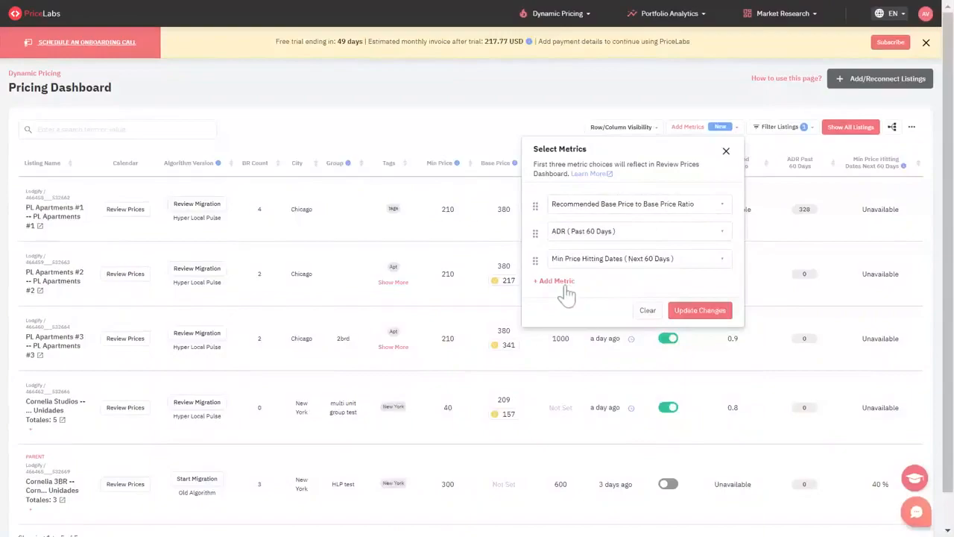
Add a fourth empty metric slot below the existing three metrics.
click(554, 280)
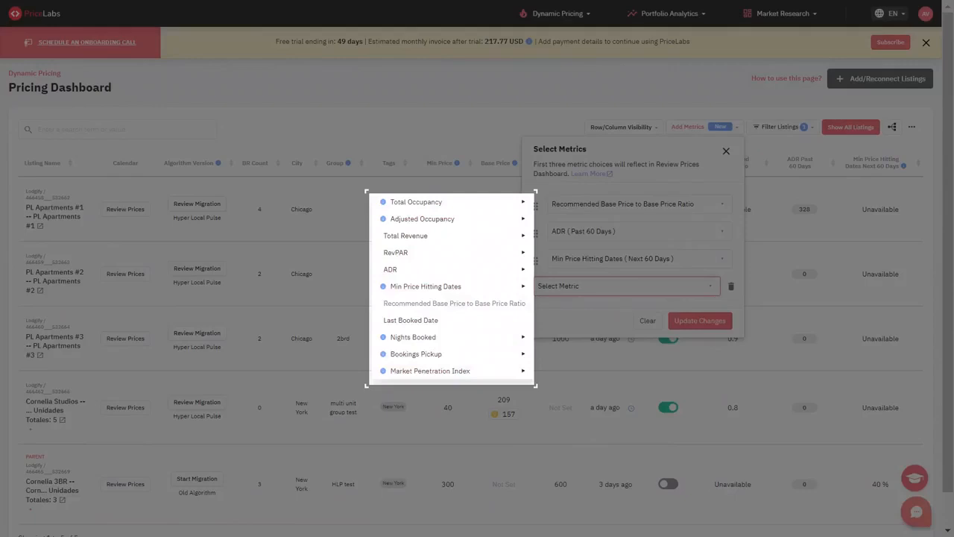
mouse_move(416, 202)
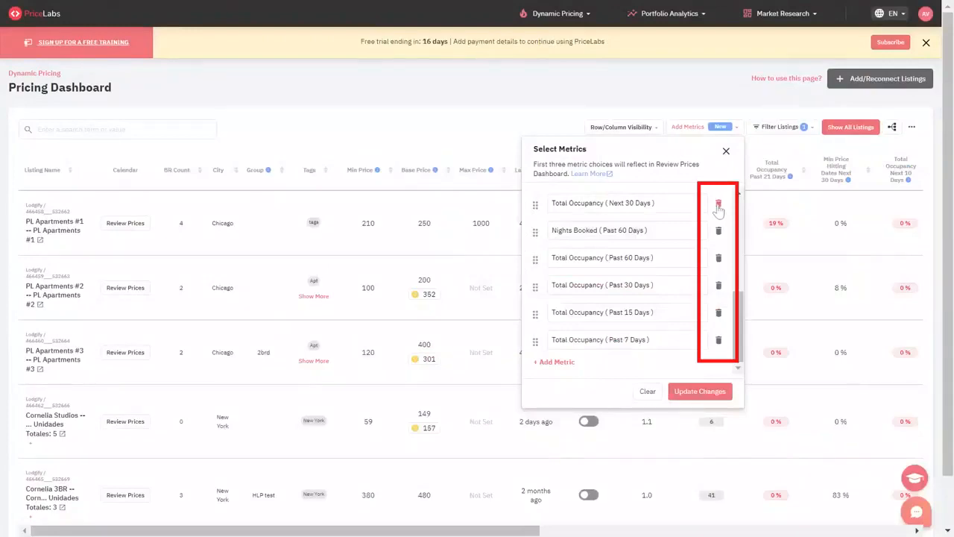
mouse_move(719, 343)
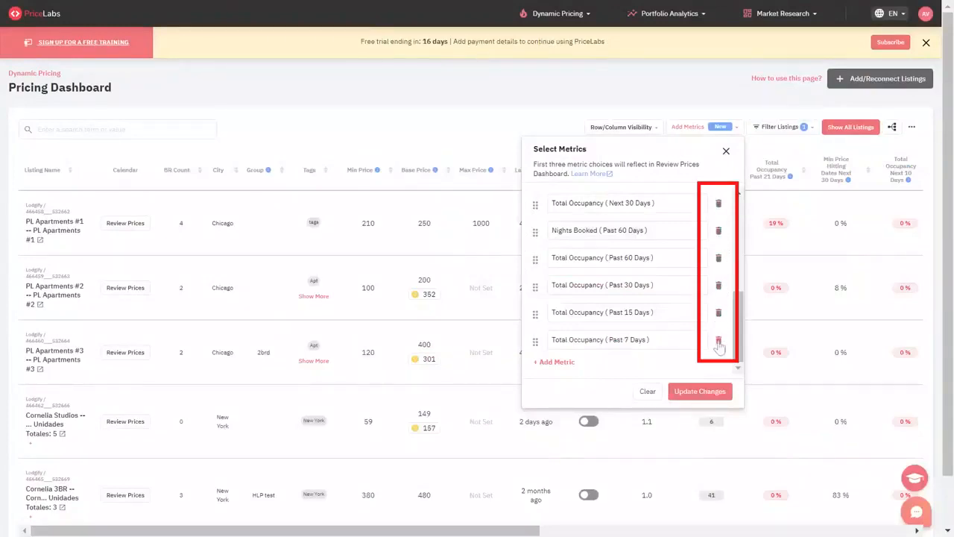